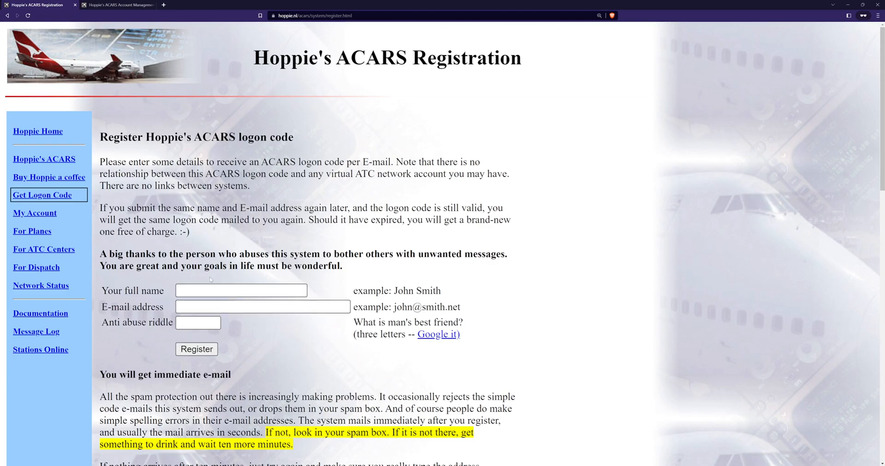
Bring up the Hoppie ACARS account management page with the account details.
{"action": "left_click", "coordinate": [262, 307]}
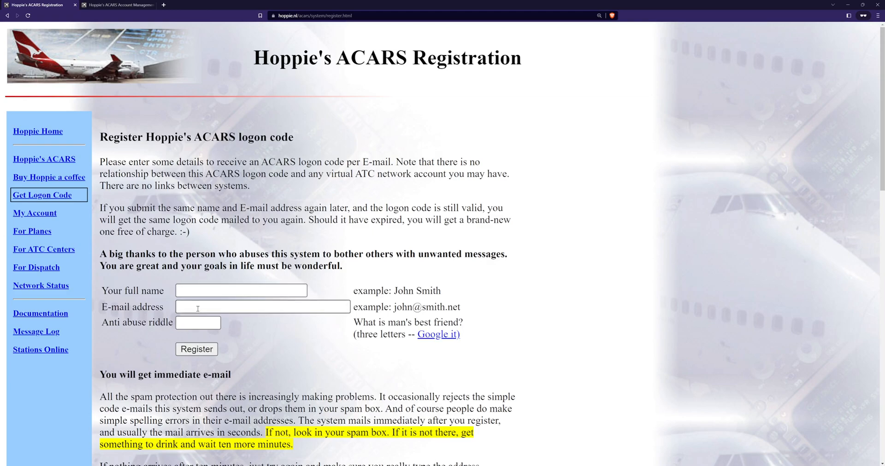
{"action": "left_click", "coordinate": [197, 323]}
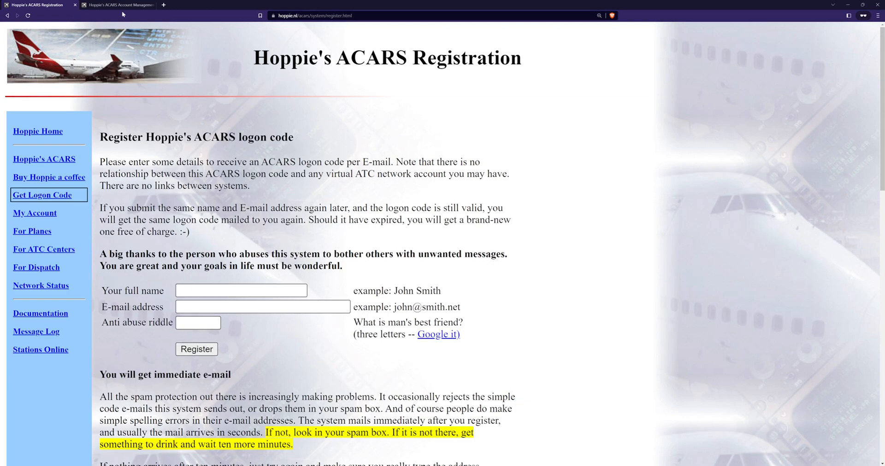
{"action": "mouse_move", "coordinate": [148, 117]}
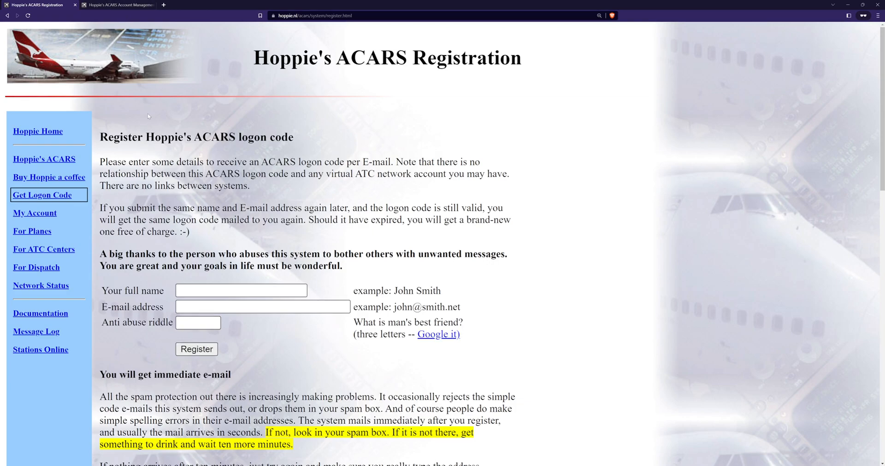
{"action": "mouse_move", "coordinate": [125, 40]}
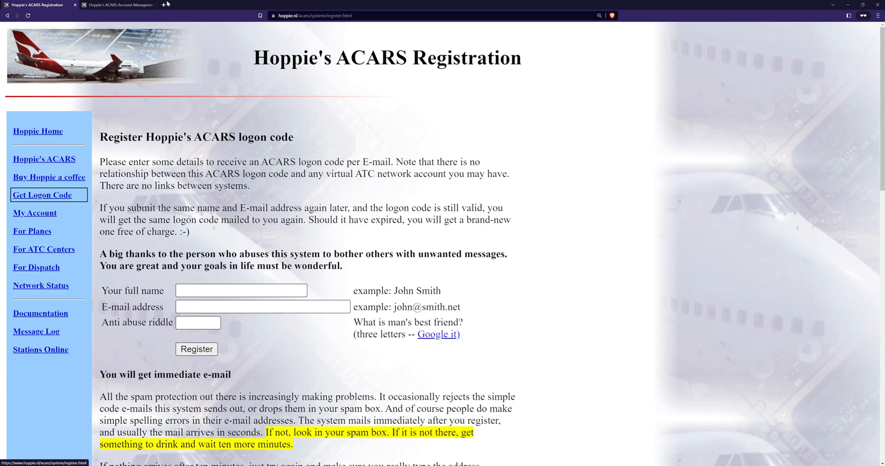
{"action": "left_click", "coordinate": [116, 4]}
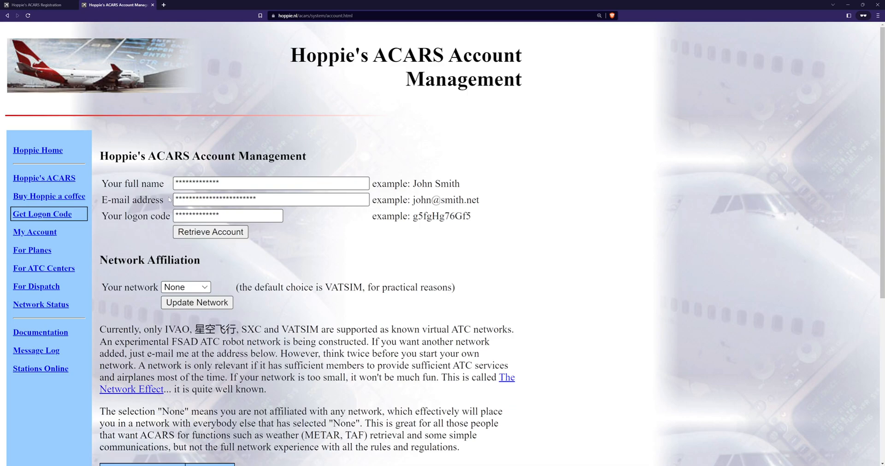
{"action": "mouse_move", "coordinate": [199, 279]}
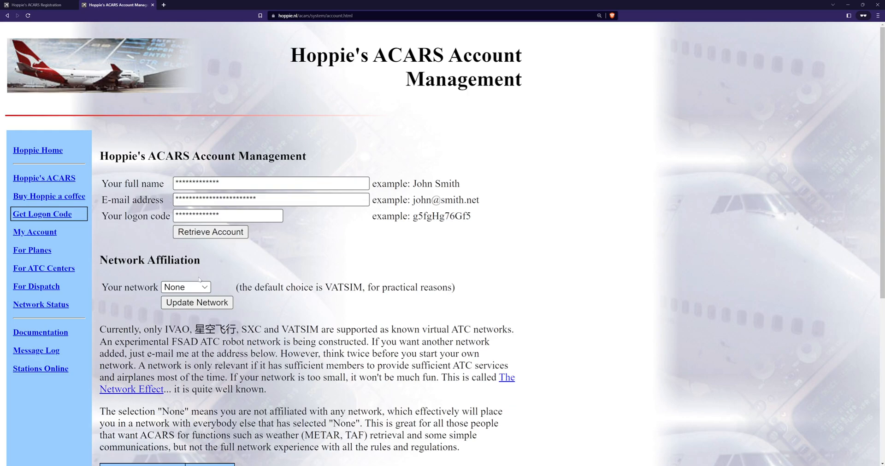
Set the account's network affiliation to VATSIM.
{"action": "left_click", "coordinate": [186, 287]}
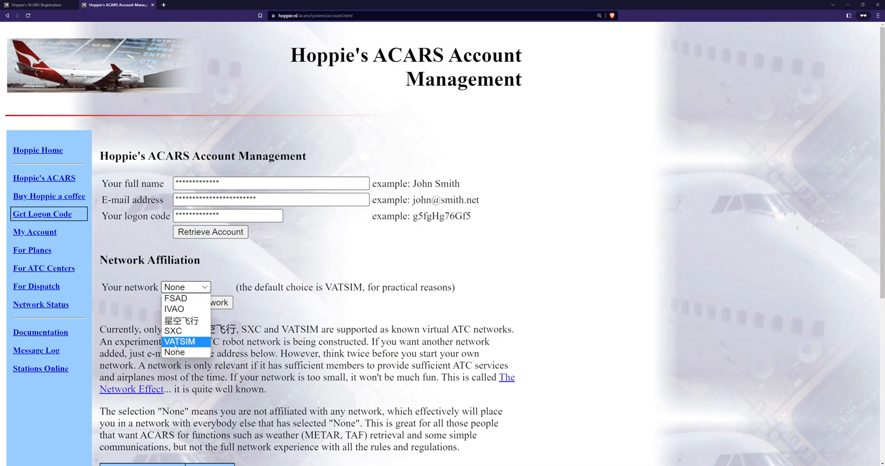
{"action": "left_click", "coordinate": [174, 352]}
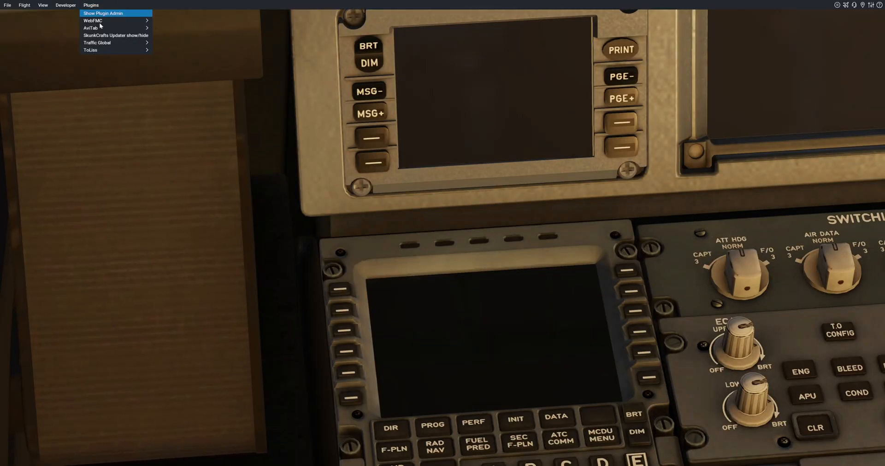
Recheck the Hoppie CPDLC logon code in the ToLiss add-on account settings and close the panel.
{"action": "left_click", "coordinate": [90, 50]}
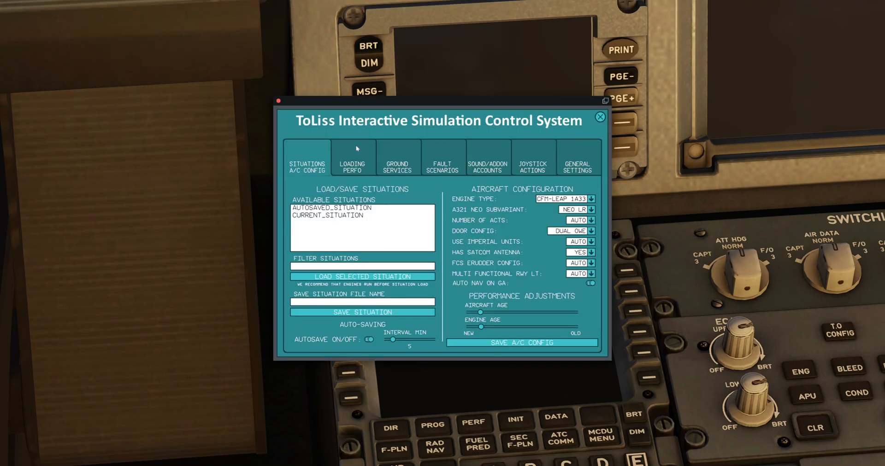
{"action": "mouse_move", "coordinate": [496, 173]}
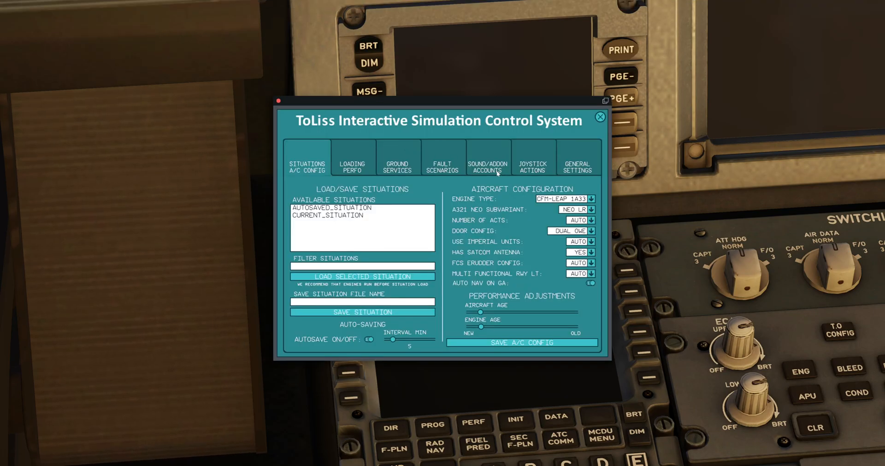
{"action": "left_click", "coordinate": [487, 167]}
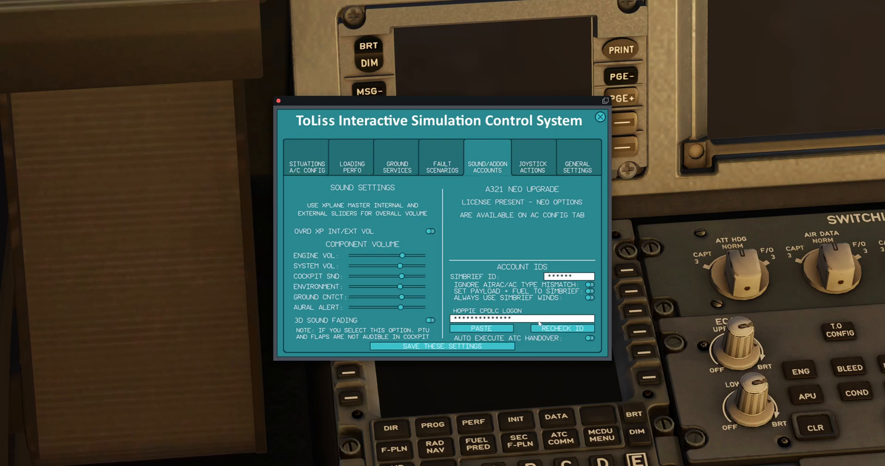
{"action": "left_click", "coordinate": [560, 329]}
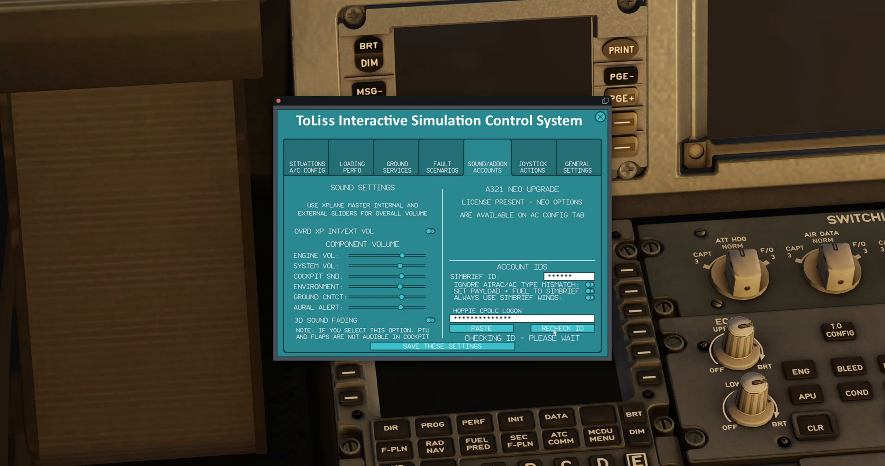
{"action": "left_click", "coordinate": [562, 329]}
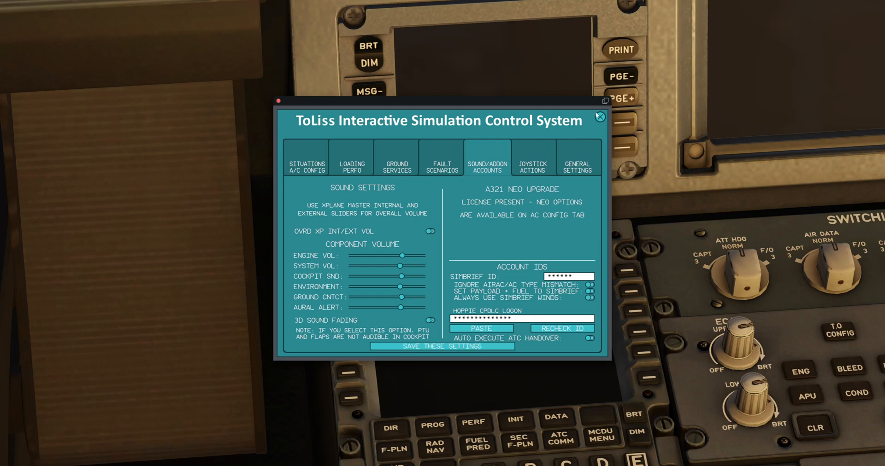
{"action": "left_click", "coordinate": [600, 117]}
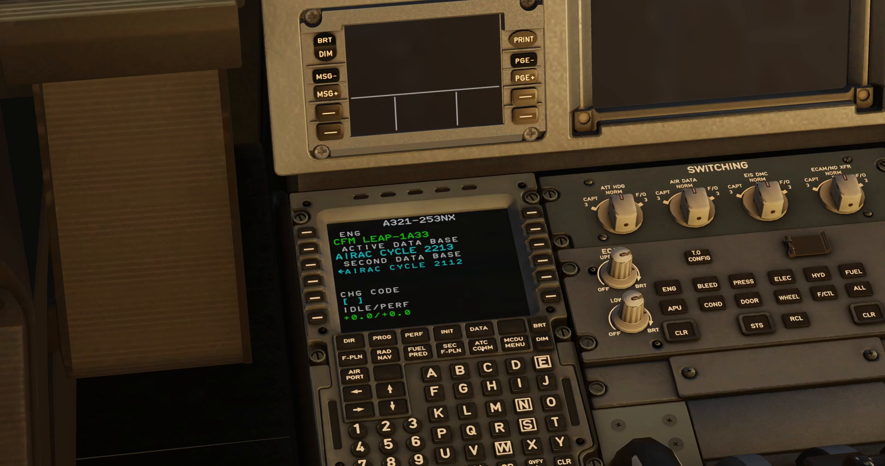
Reach the MCDU INIT page via the ATC COMM connection menu, fields still blank.
{"action": "left_click", "coordinate": [481, 347]}
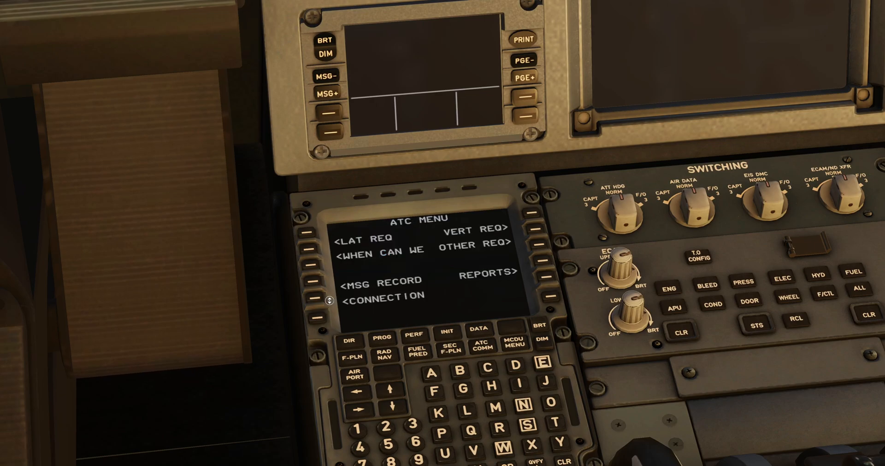
{"action": "left_click", "coordinate": [316, 299]}
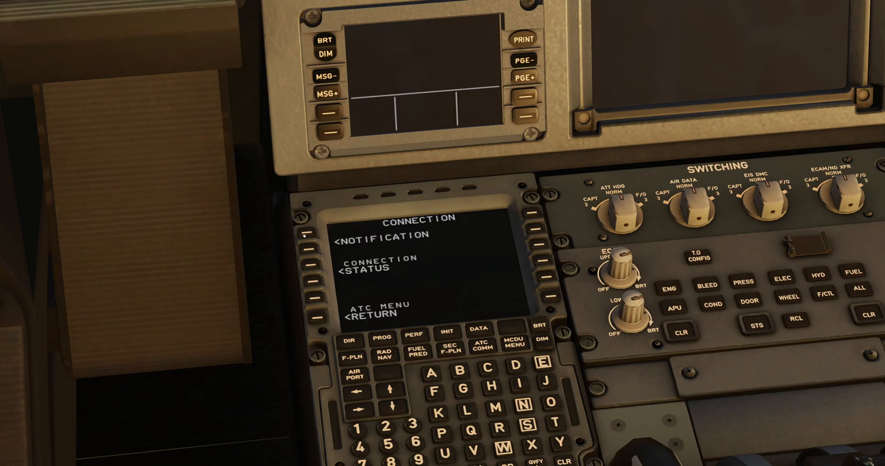
{"action": "left_click", "coordinate": [310, 235]}
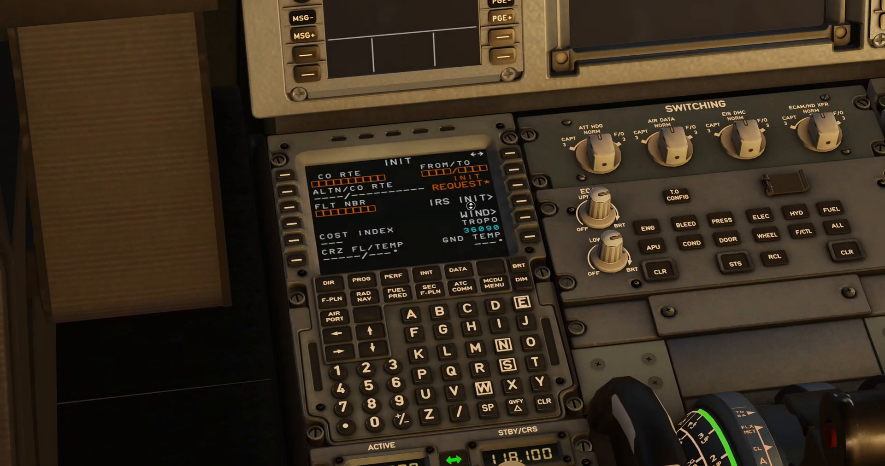
Request initialization data (EPWA/EPGD, +14 ground temp) and enter flight number WZZ in the scratchpad.
{"action": "left_click", "coordinate": [522, 303]}
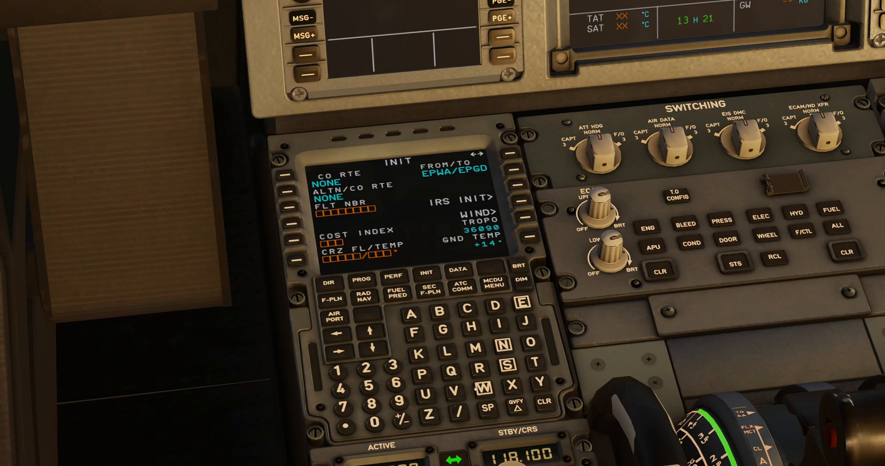
{"action": "type", "text": "WZZ255"}
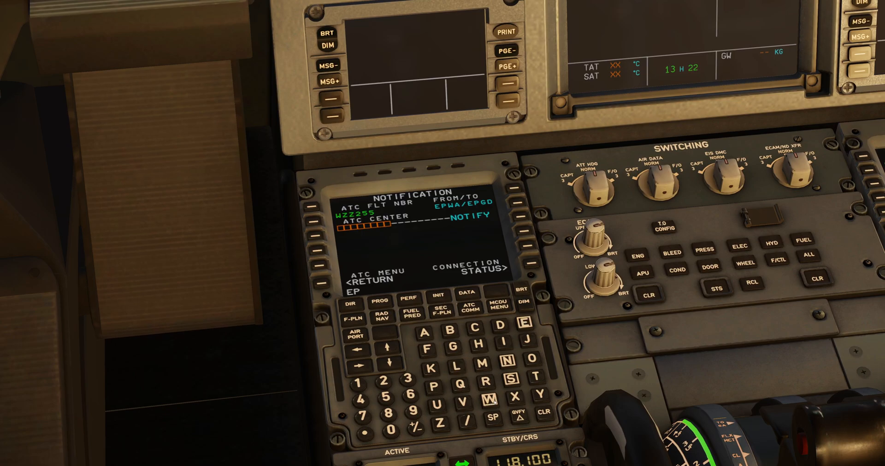
Enter EPWW as the ATC center and notify, logging WZZ255 on to EPWW.
{"action": "left_click", "coordinate": [491, 398]}
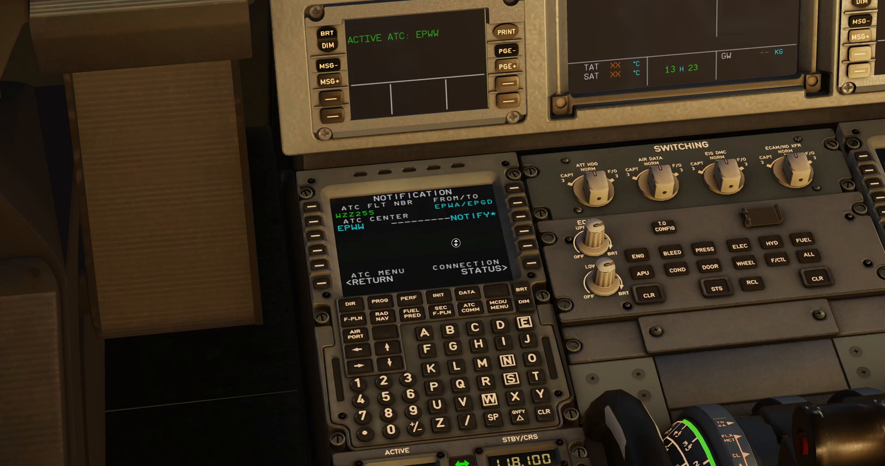
{"action": "mouse_move", "coordinate": [403, 71]}
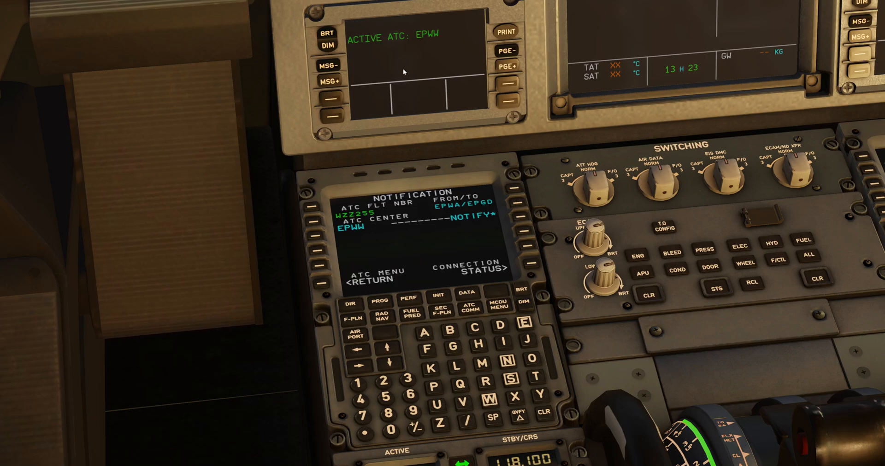
{"action": "mouse_move", "coordinate": [353, 43]}
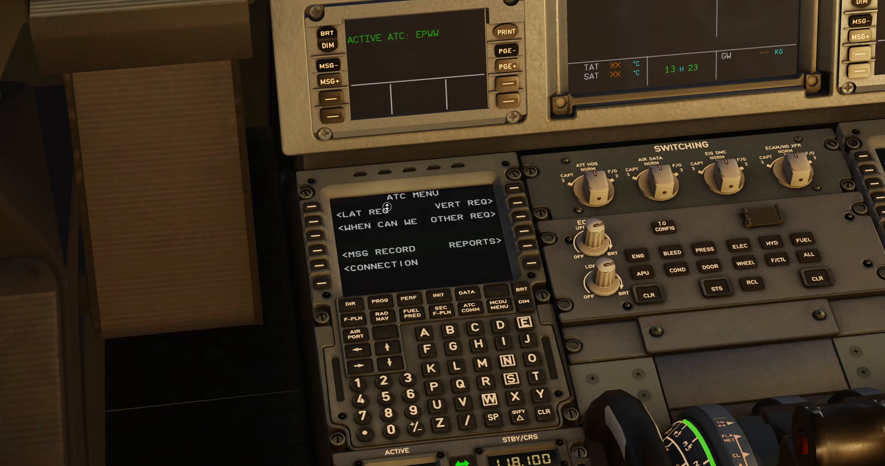
{"action": "mouse_move", "coordinate": [354, 214]}
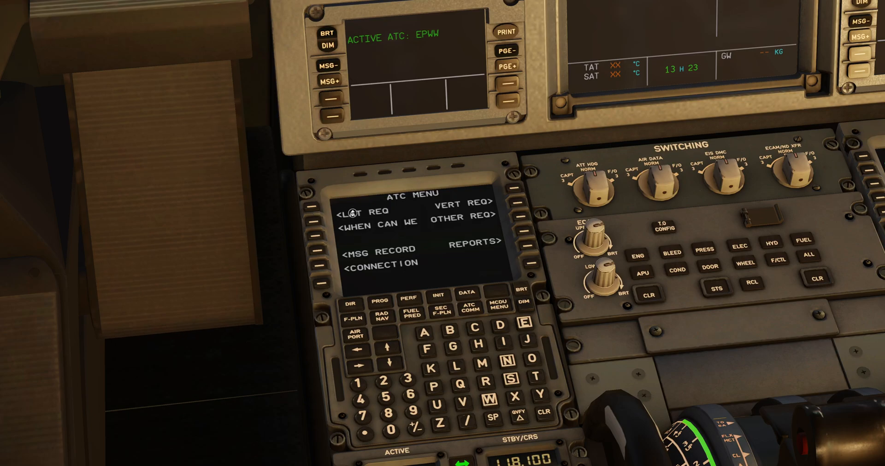
{"action": "mouse_move", "coordinate": [371, 227]}
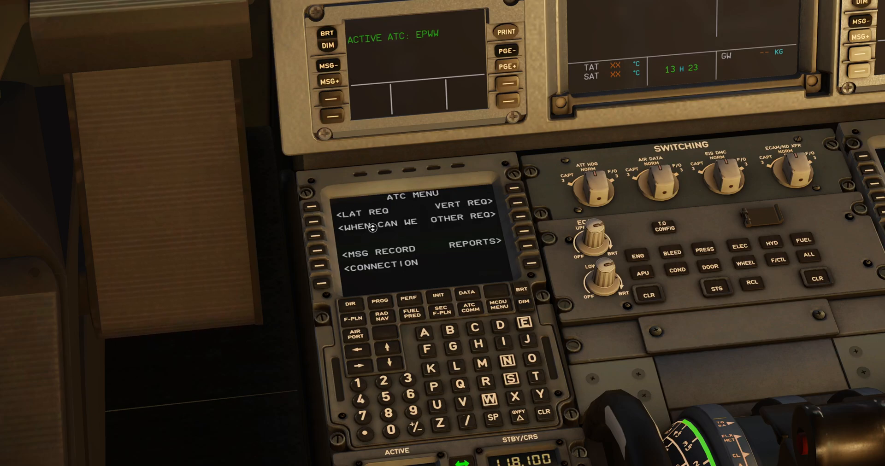
{"action": "mouse_move", "coordinate": [335, 201]}
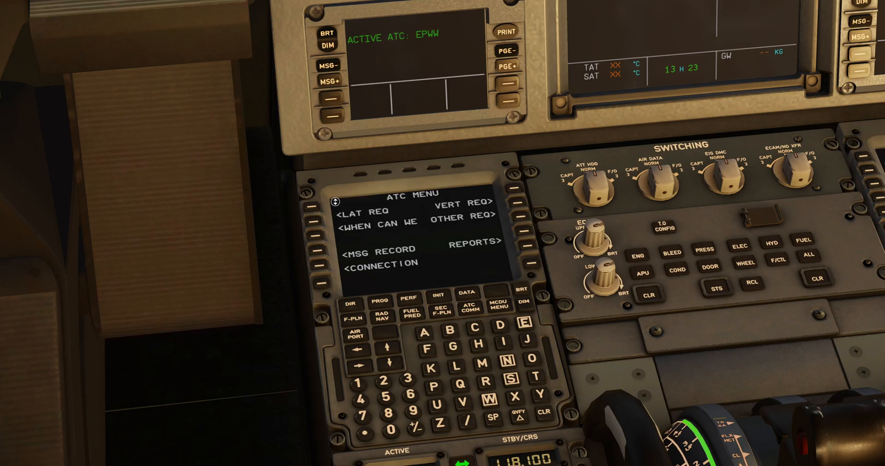
Send a lateral request to EPWW to fly direct to GRUDA.
{"action": "left_click", "coordinate": [321, 212]}
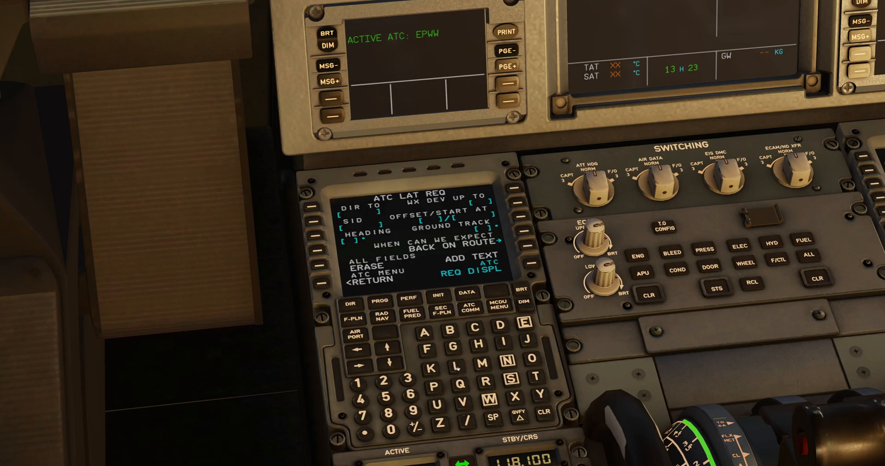
{"action": "left_click", "coordinate": [452, 343]}
{"action": "type", "text": "GRUDA"}
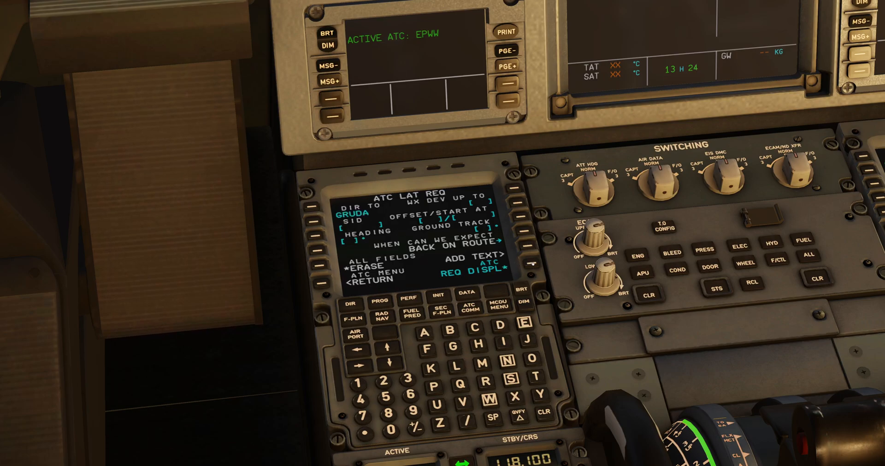
{"action": "left_click", "coordinate": [509, 99]}
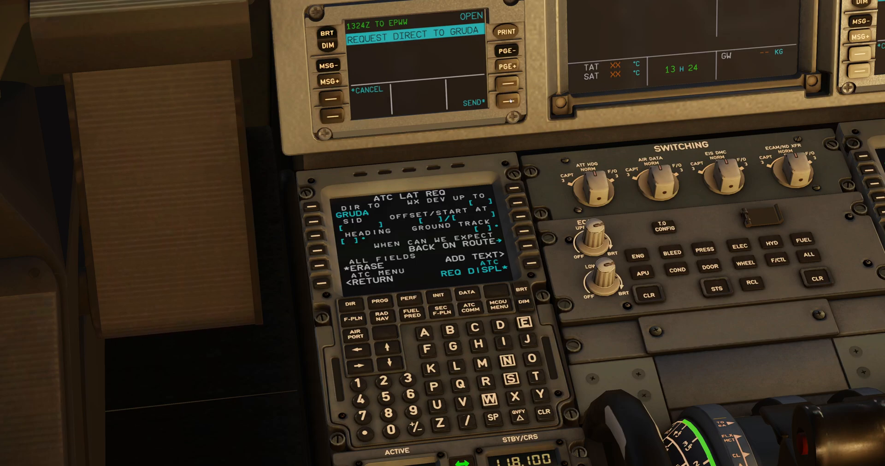
{"action": "left_click", "coordinate": [472, 102]}
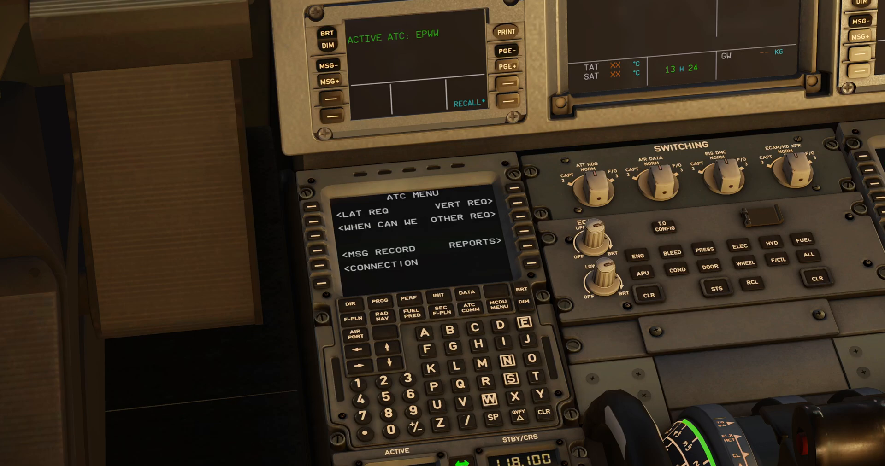
{"action": "mouse_move", "coordinate": [411, 154]}
{"action": "type", "text": "320"}
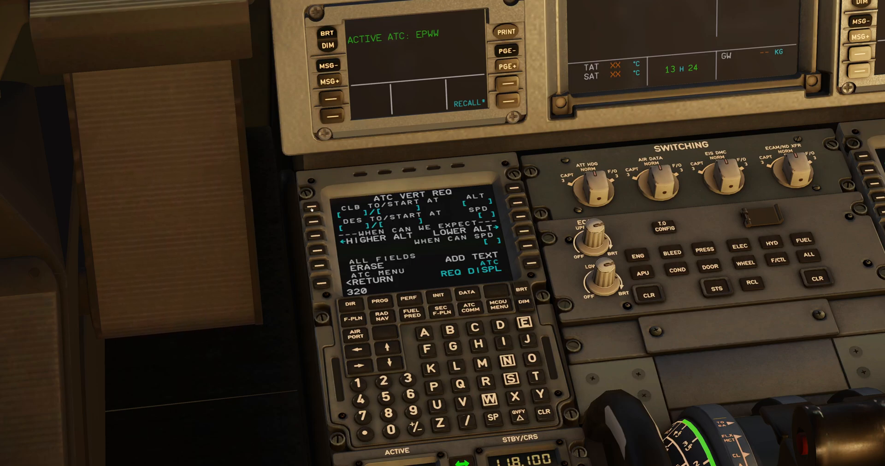
Enter FL320 as the requested climb level and add the DUE TO A/C PERFORMANCE text.
{"action": "left_click", "coordinate": [311, 212]}
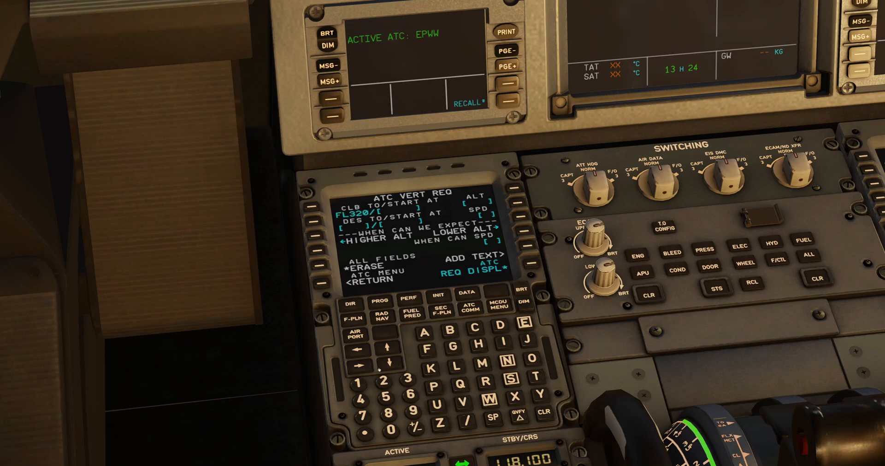
{"action": "left_click", "coordinate": [386, 378]}
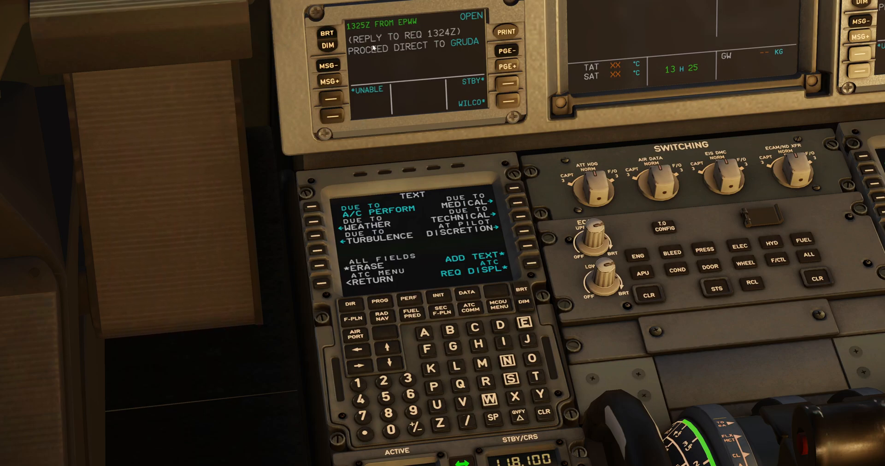
{"action": "mouse_move", "coordinate": [361, 42]}
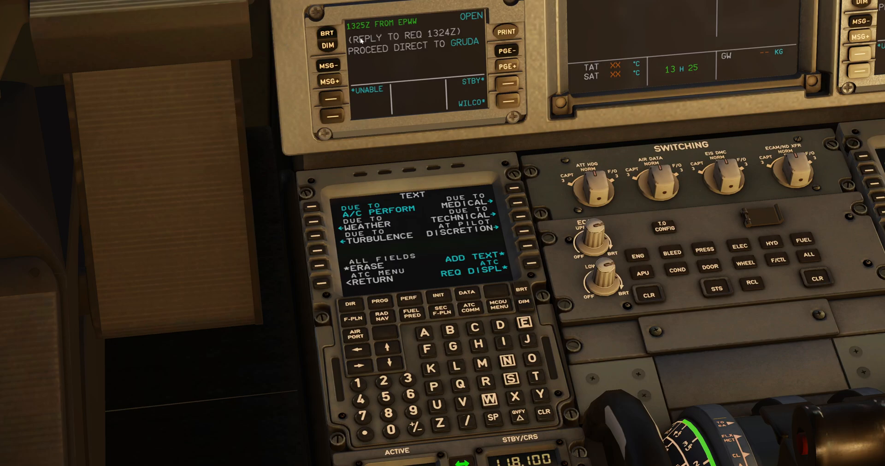
{"action": "mouse_move", "coordinate": [417, 23]}
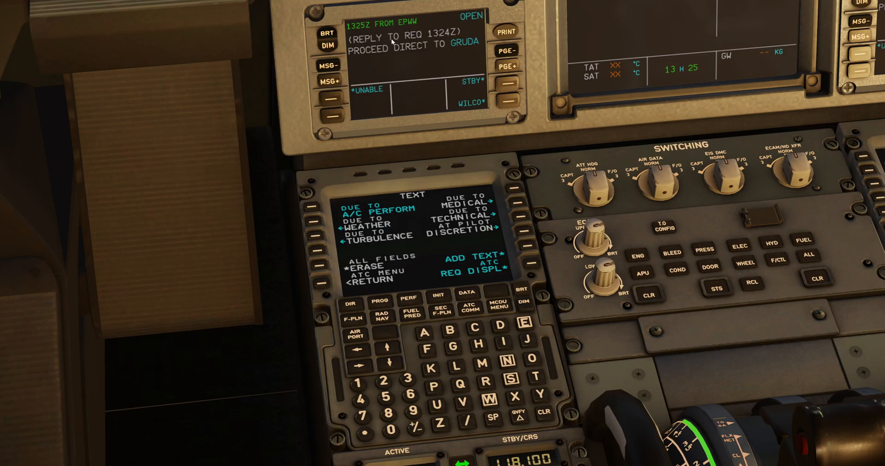
{"action": "mouse_move", "coordinate": [350, 61]}
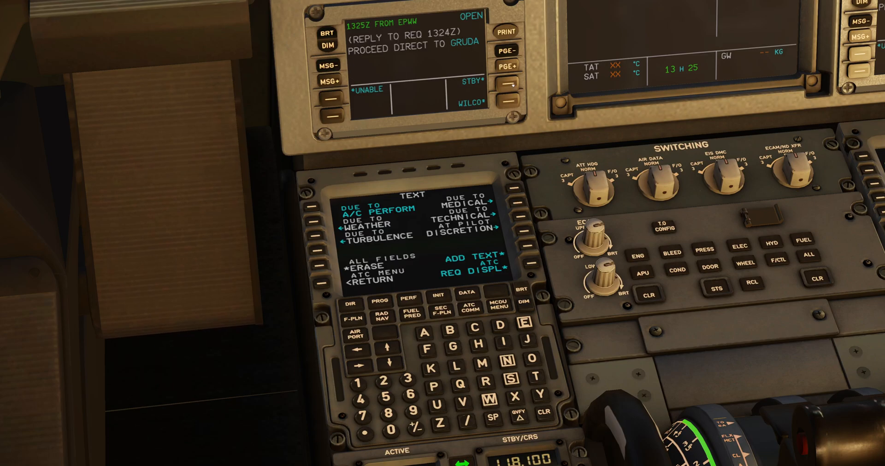
Answer EPWW's direct-to-GRUDA clearance with WILCO and close the message.
{"action": "left_click", "coordinate": [494, 100]}
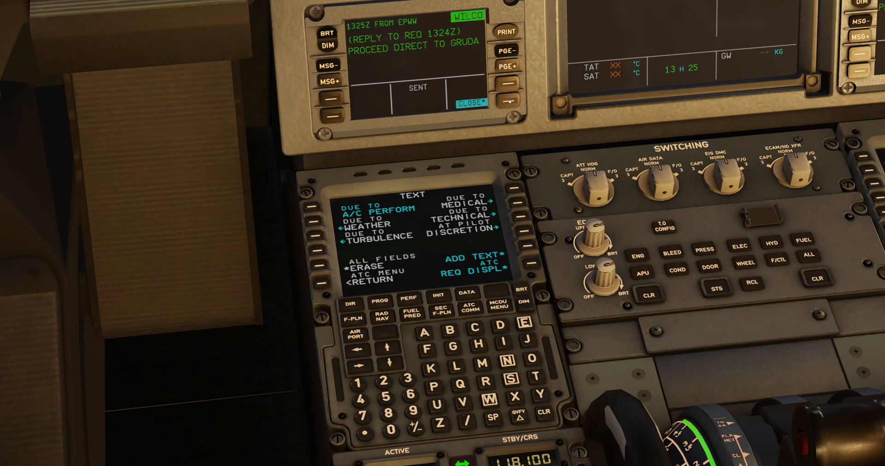
{"action": "left_click", "coordinate": [470, 102]}
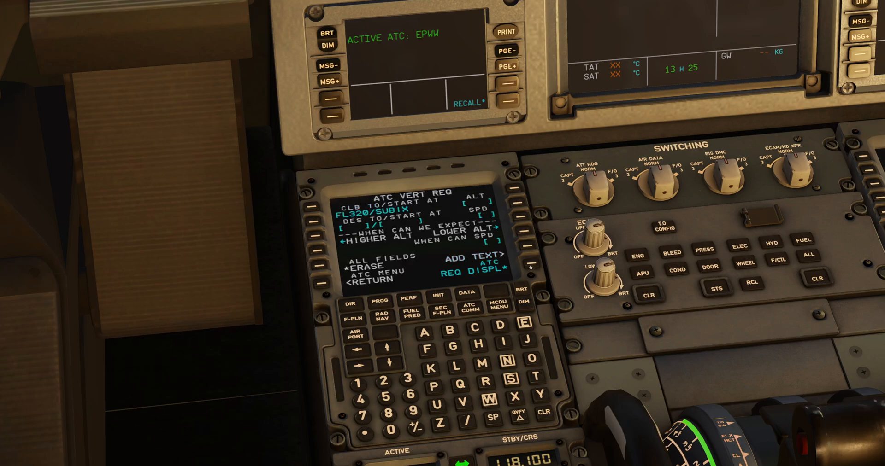
Display the FL320-at-SUBIX climb request on the DCDU ready to send to EPWW.
{"action": "left_click", "coordinate": [487, 277]}
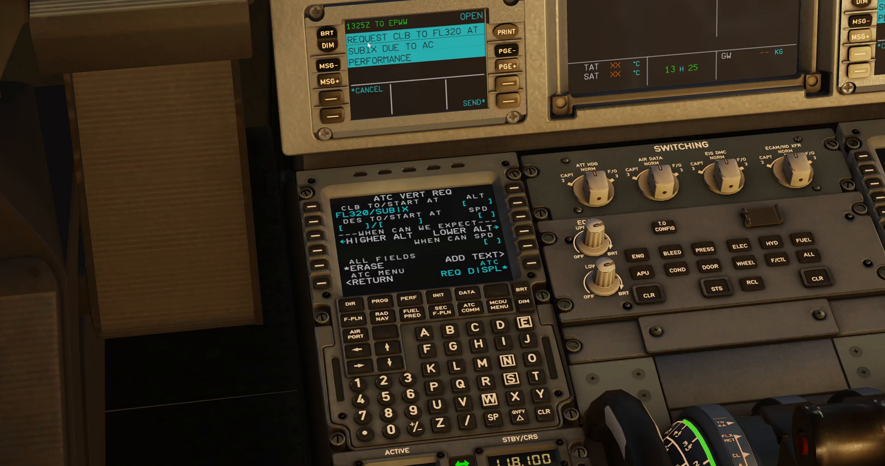
{"action": "mouse_move", "coordinate": [398, 40]}
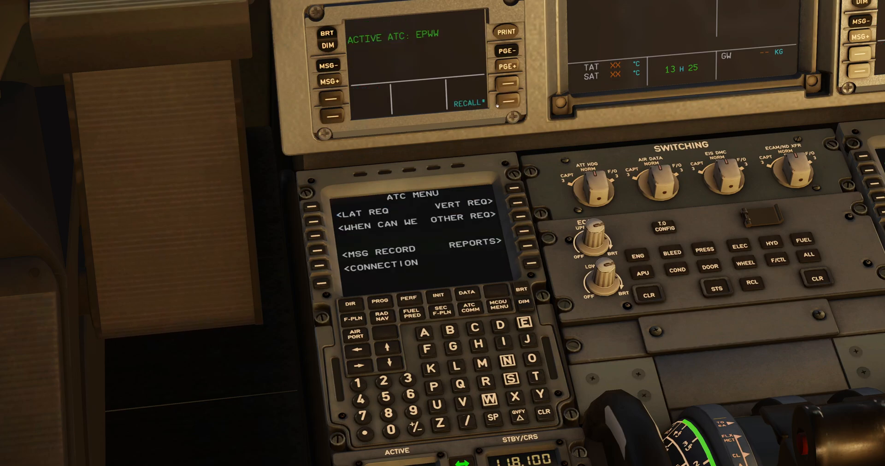
{"action": "mouse_move", "coordinate": [401, 102]}
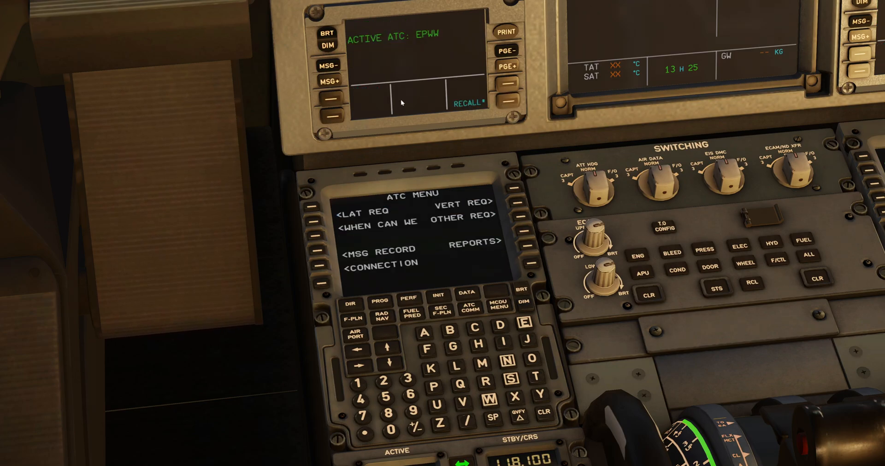
{"action": "mouse_move", "coordinate": [362, 164]}
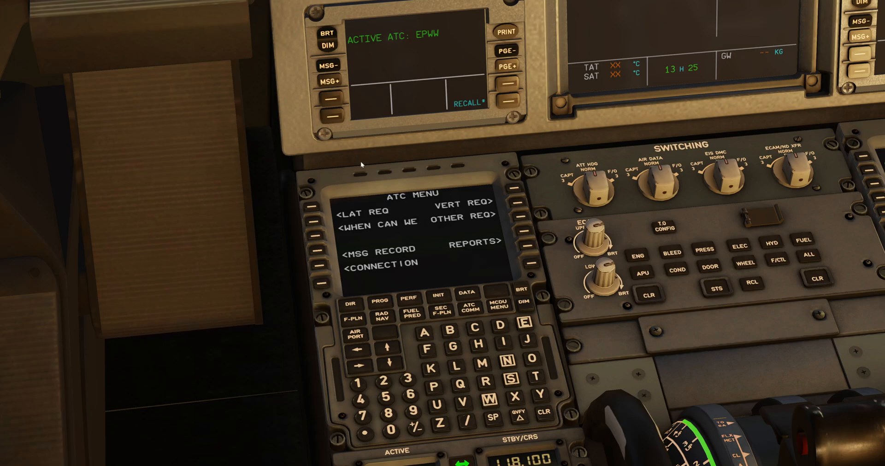
{"action": "mouse_move", "coordinate": [389, 242]}
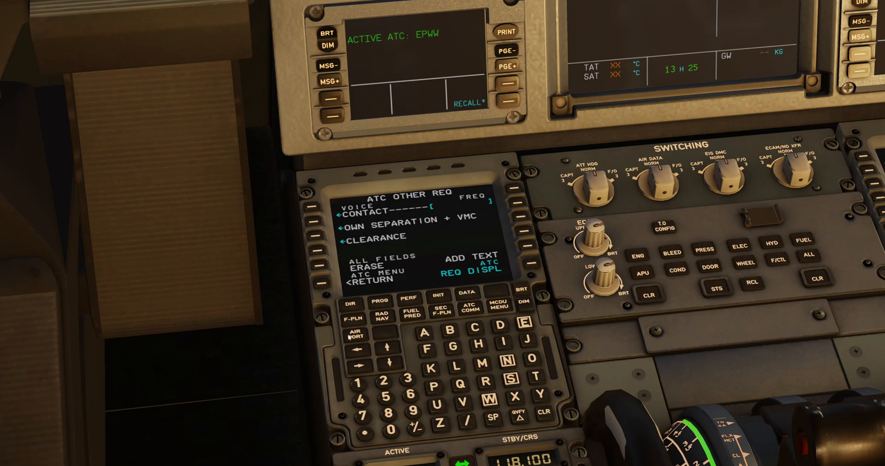
Set the flight plan's EPWA departure to runway 33.
{"action": "left_click", "coordinate": [352, 306]}
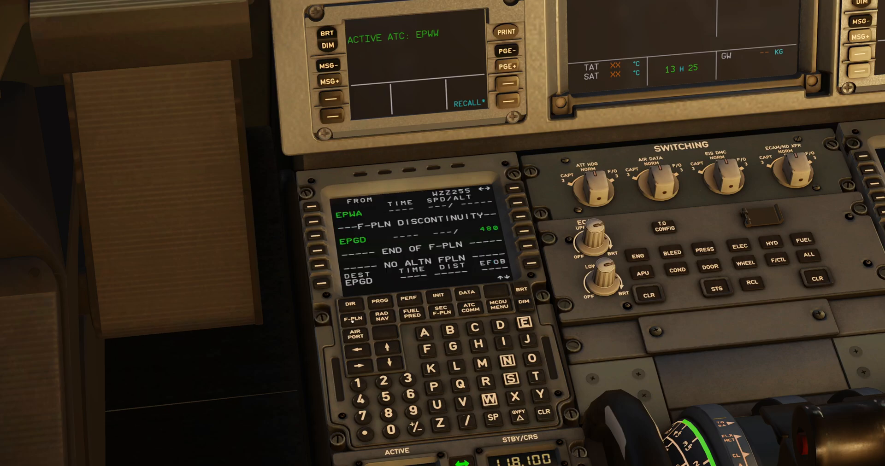
{"action": "left_click", "coordinate": [316, 216]}
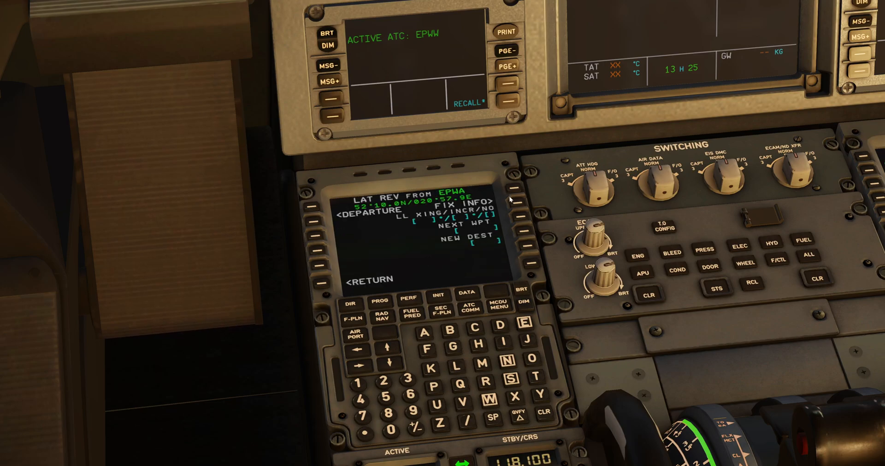
{"action": "left_click", "coordinate": [310, 216]}
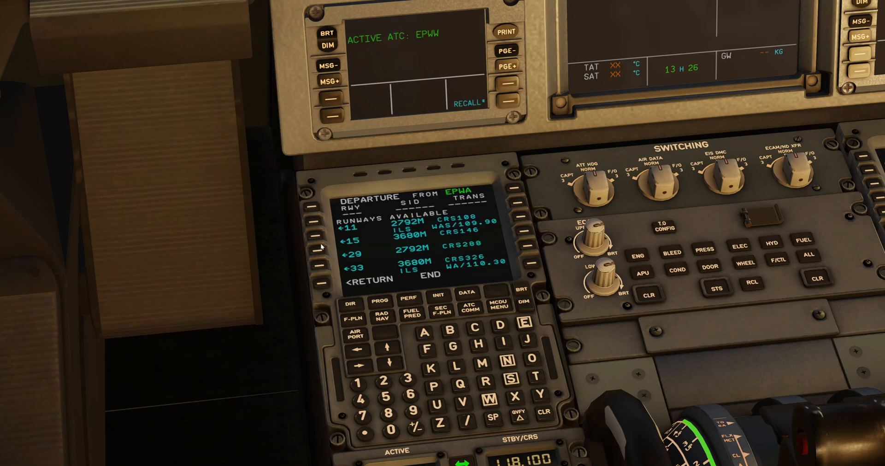
{"action": "left_click", "coordinate": [309, 268]}
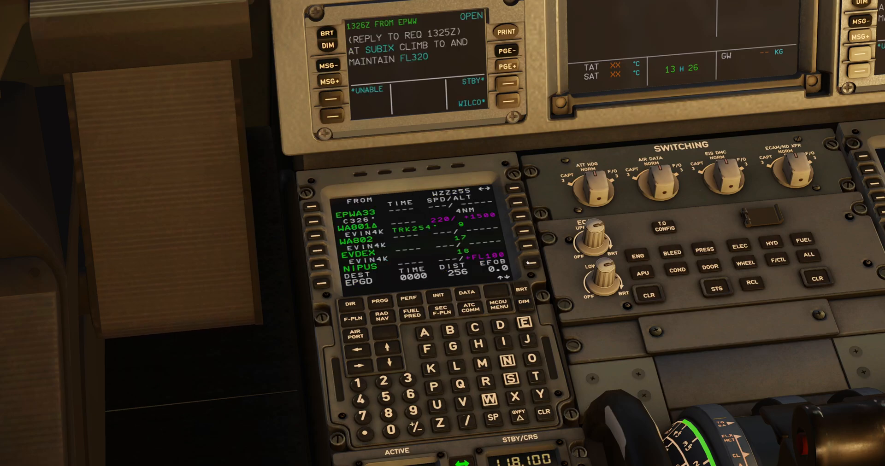
{"action": "mouse_move", "coordinate": [406, 56]}
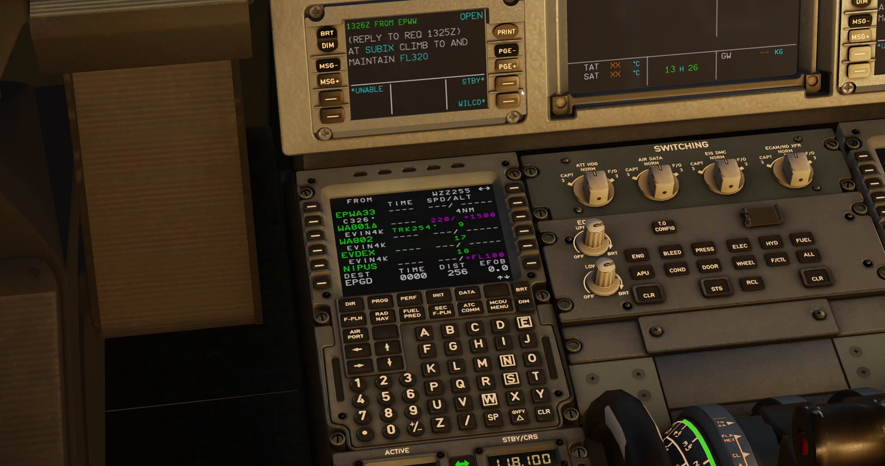
Reply STBY then WILCO to EPWW's climb-to-FL320-at-SUBIX clearance and close it.
{"action": "left_click", "coordinate": [507, 83]}
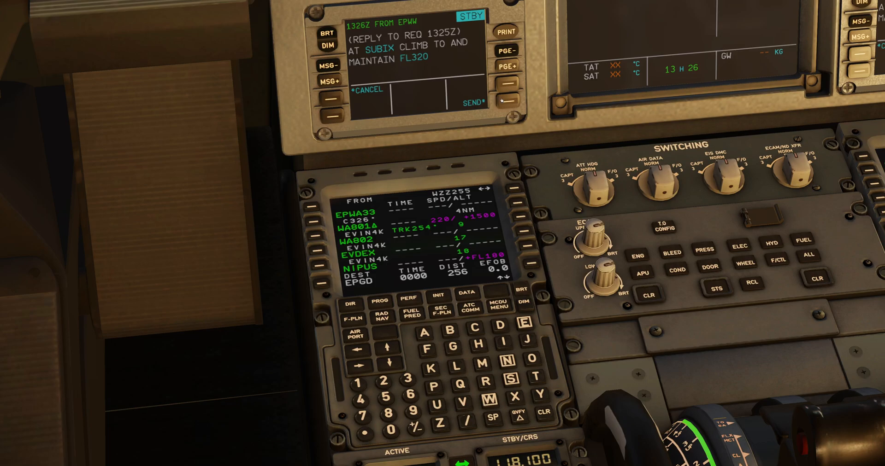
{"action": "left_click", "coordinate": [472, 100]}
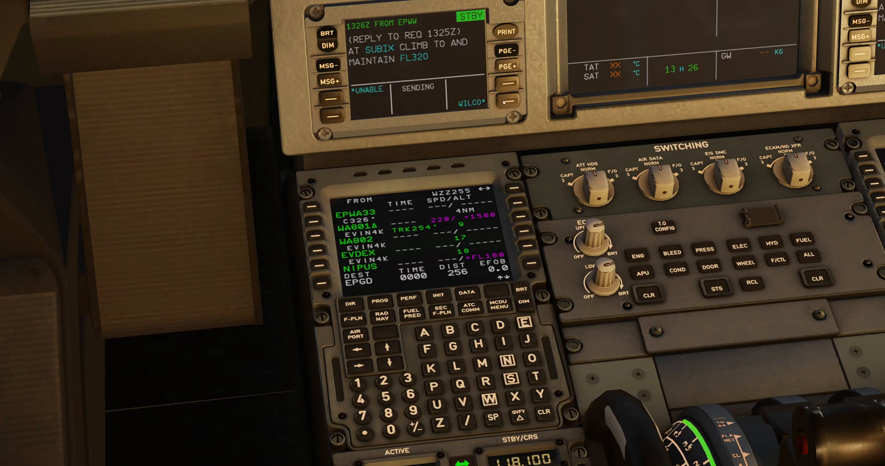
{"action": "mouse_move", "coordinate": [470, 67]}
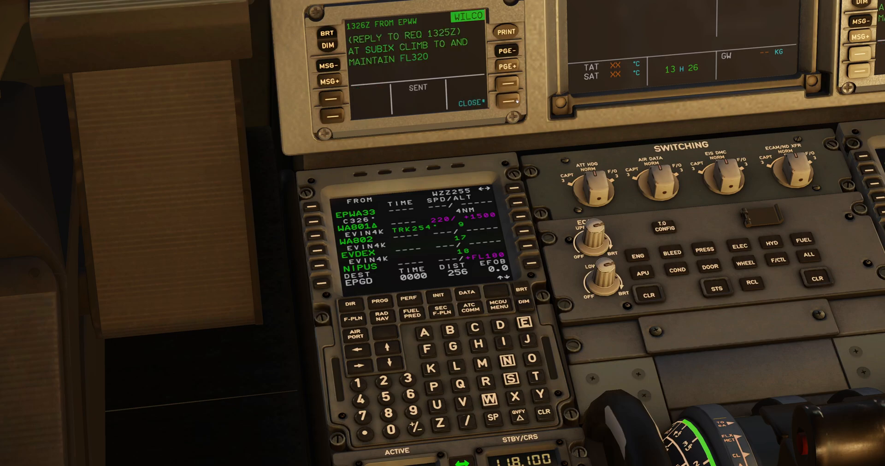
{"action": "left_click", "coordinate": [470, 103]}
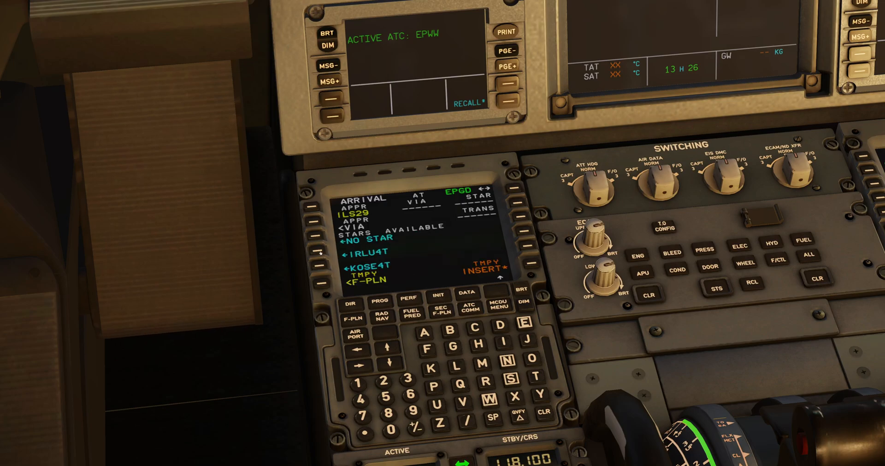
Insert the IRLU4T arrival for EPGD runway 29 and add GRUDA after EVINA.
{"action": "left_click", "coordinate": [320, 252]}
{"action": "type", "text": "GR"}
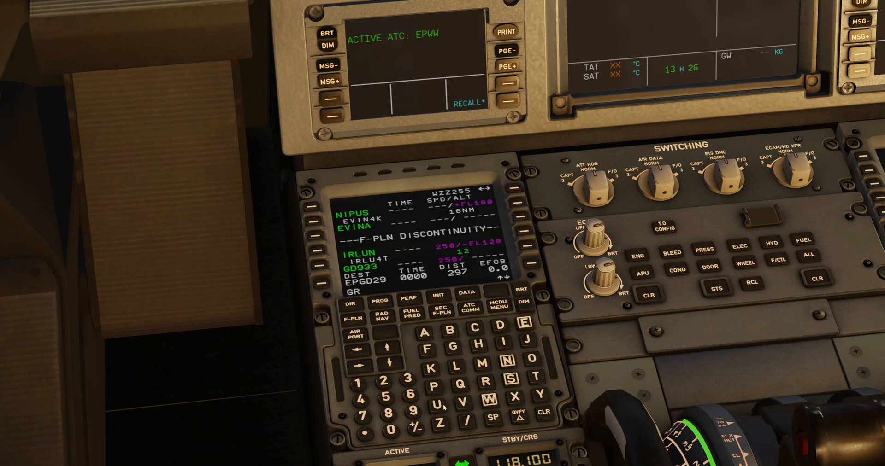
{"action": "left_click", "coordinate": [424, 332]}
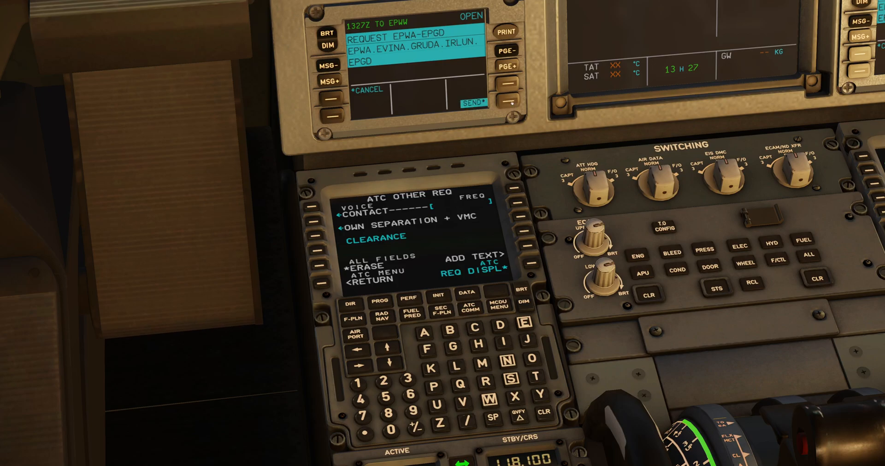
Send the EPWA–EPGD route clearance request via EVINA, GRUDA, IRLUN to EPWW and close it.
{"action": "left_click", "coordinate": [473, 101]}
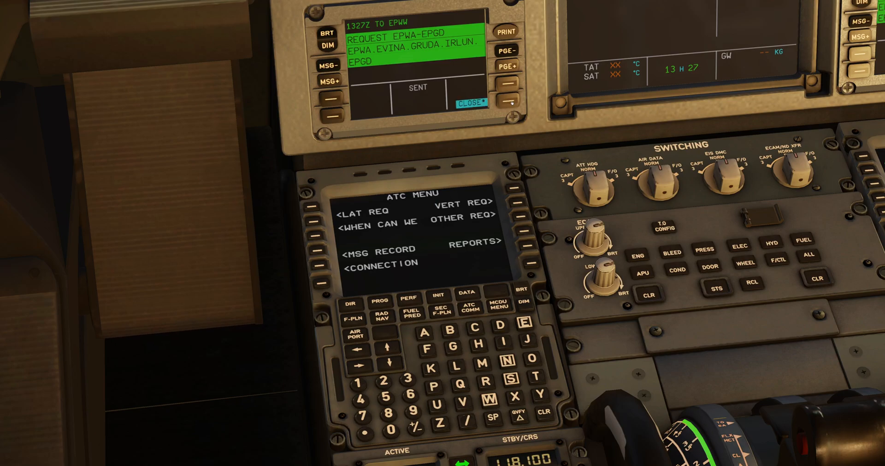
{"action": "left_click", "coordinate": [470, 103]}
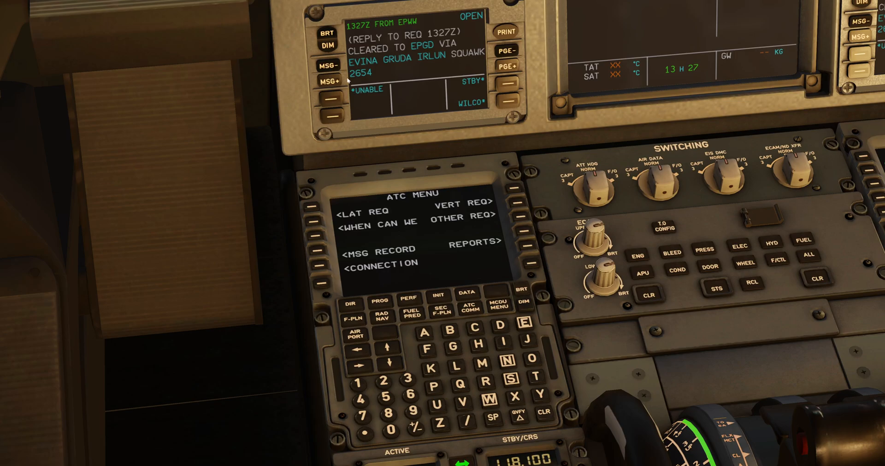
{"action": "mouse_move", "coordinate": [473, 98]}
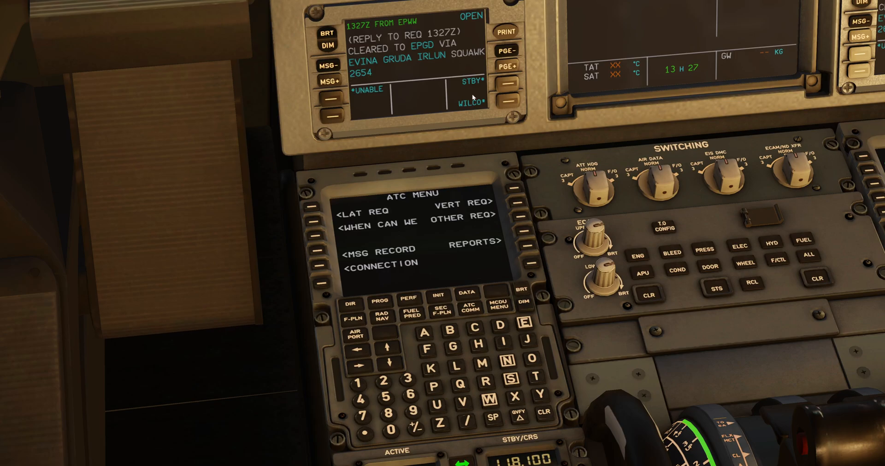
Send WILCO to EPWW's clearance via EVINA, GRUDA, IRLUN squawk 2654 and close it.
{"action": "left_click", "coordinate": [506, 99]}
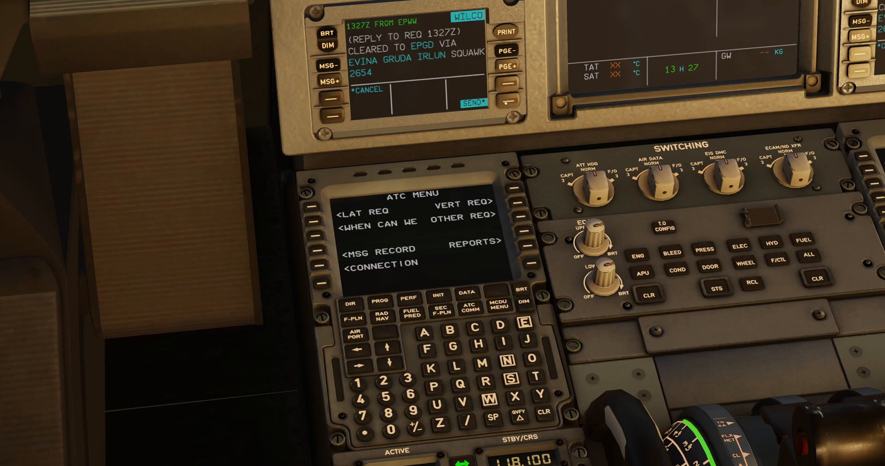
{"action": "left_click", "coordinate": [475, 101]}
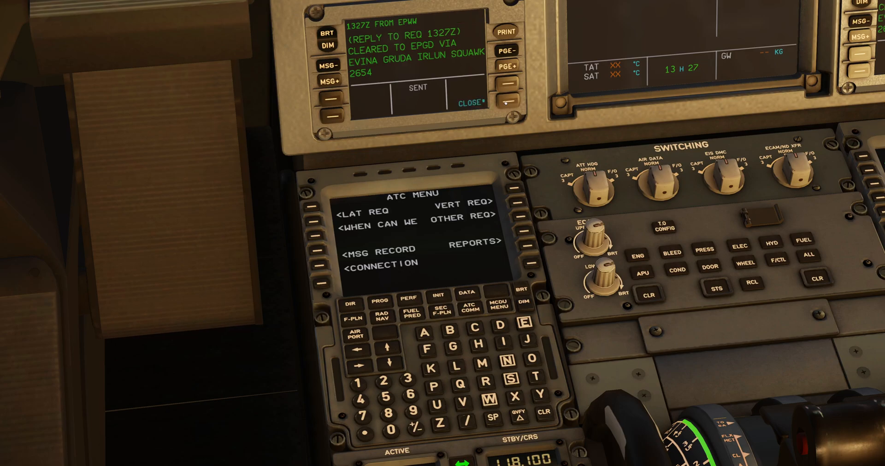
{"action": "left_click", "coordinate": [469, 104]}
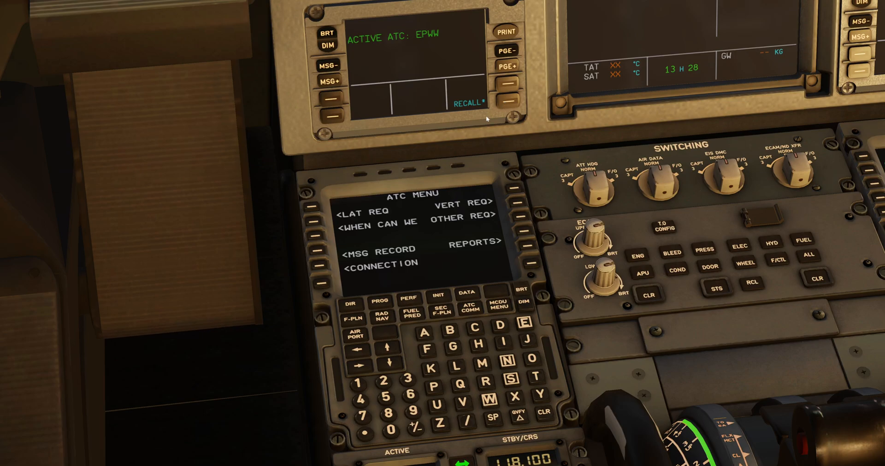
{"action": "mouse_move", "coordinate": [484, 114]}
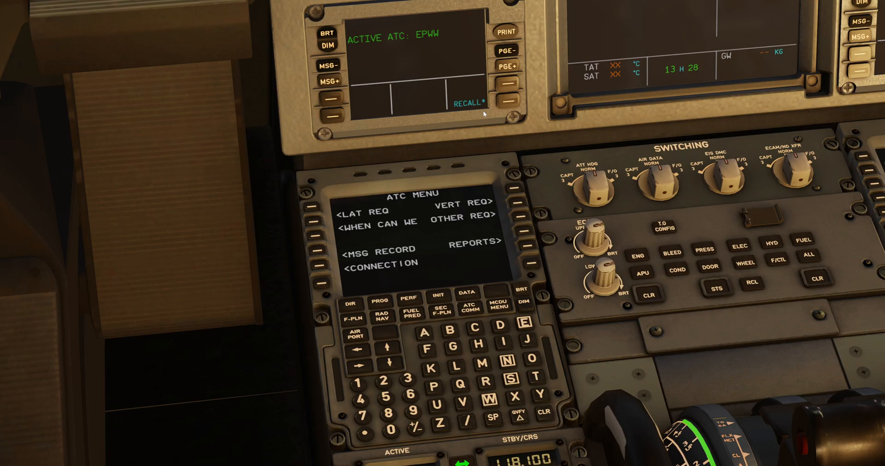